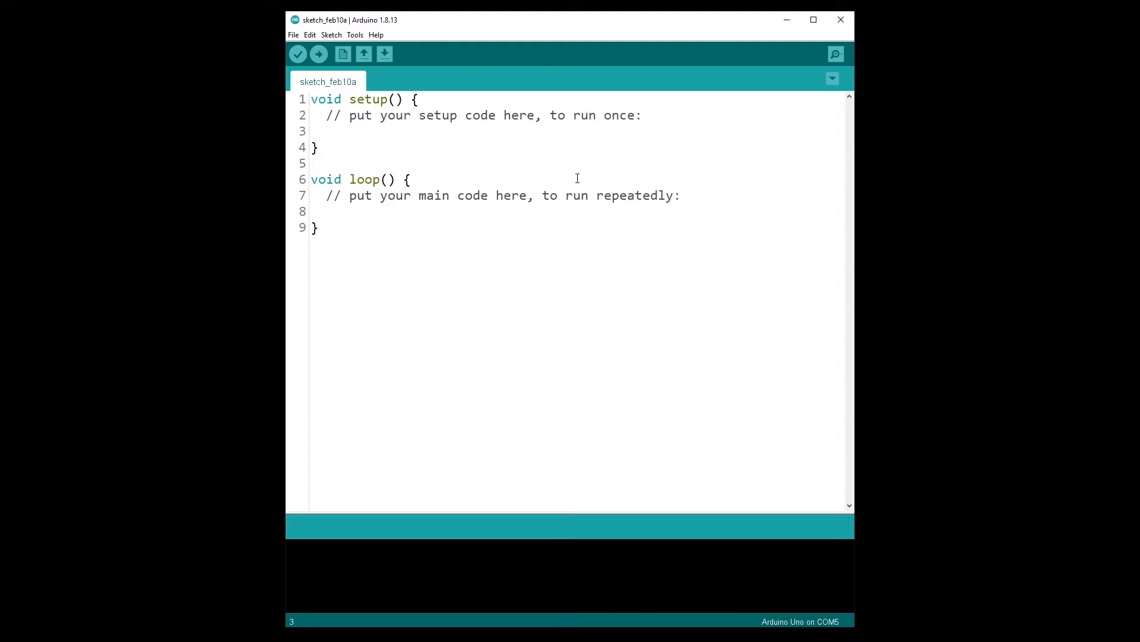
Place the caret at the start of line 1, above setup(), ready to add blank lines.
left_click(312, 132)
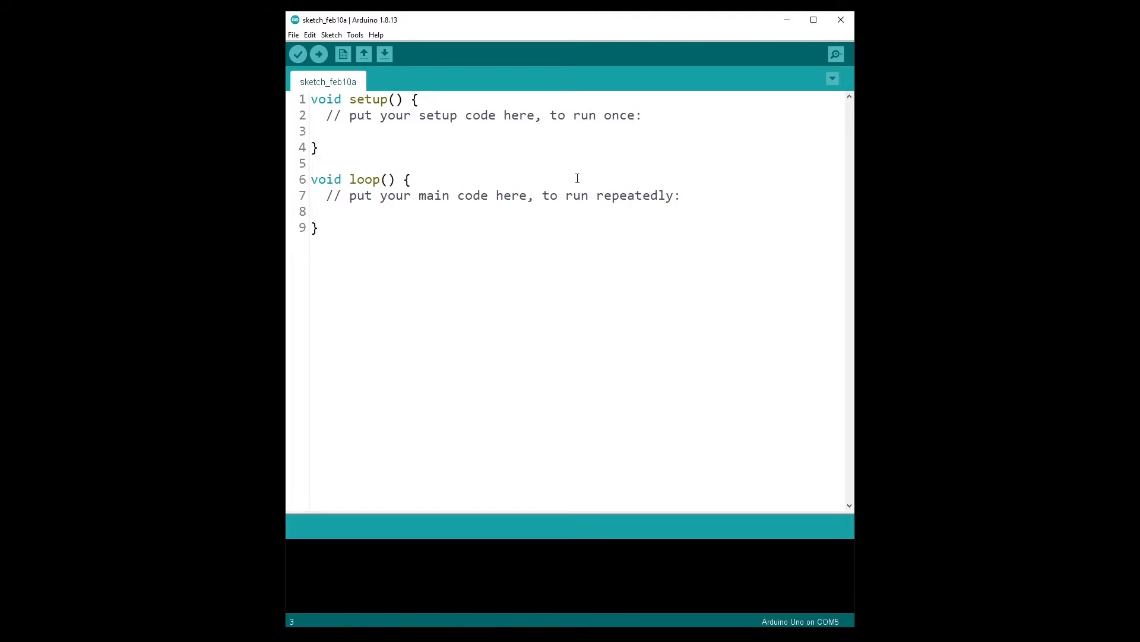
left_click(311, 131)
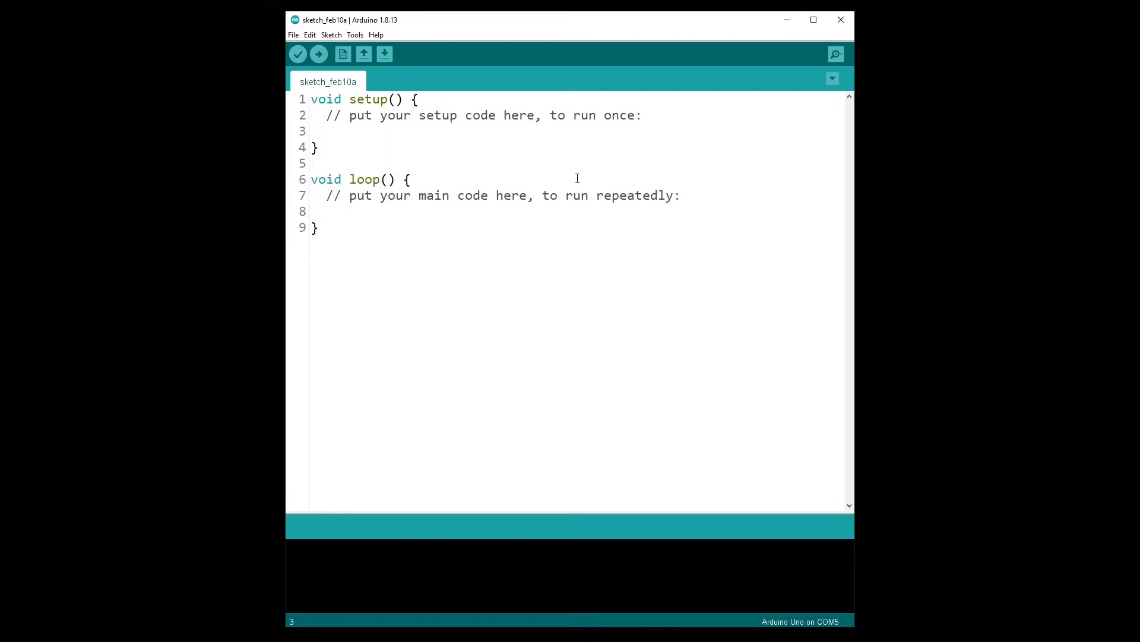
mouse_move(490, 241)
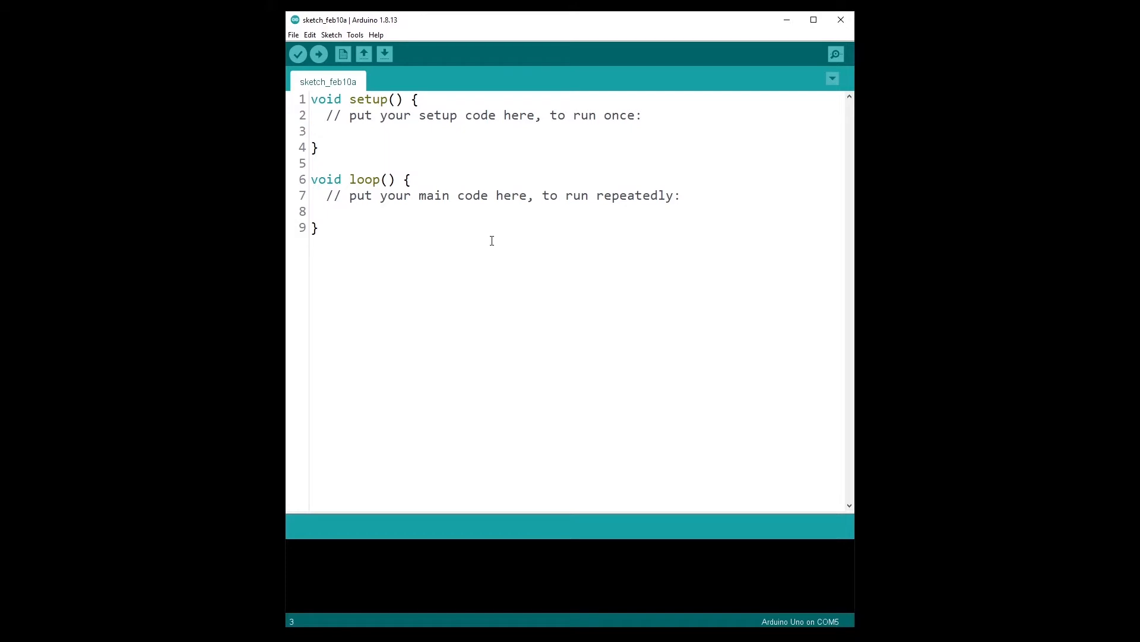
mouse_move(370, 118)
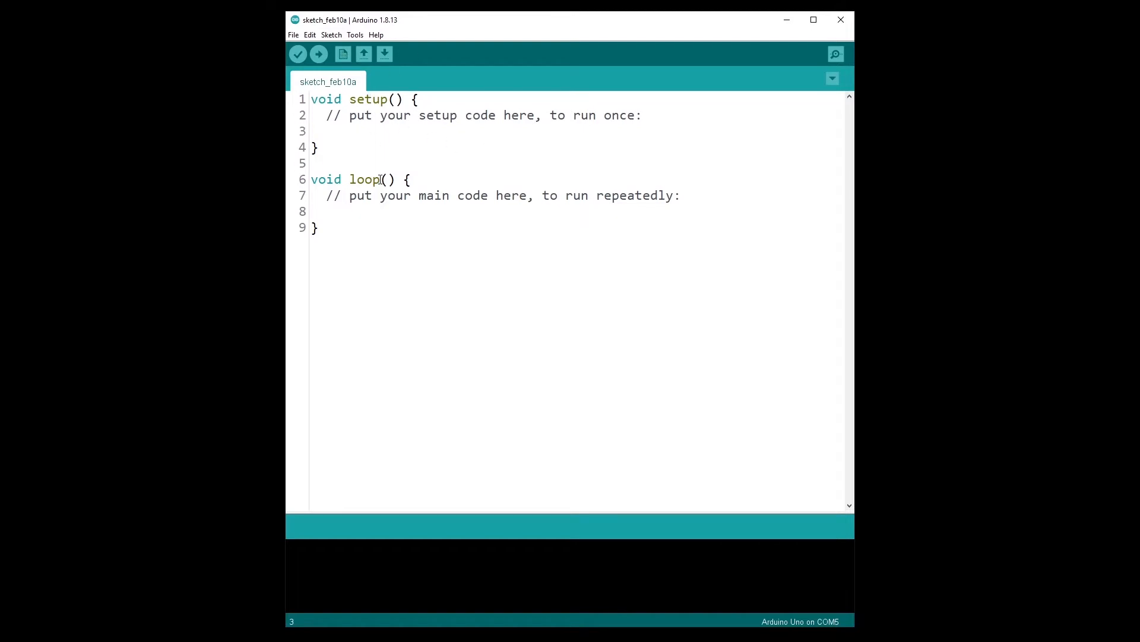
mouse_move(435, 157)
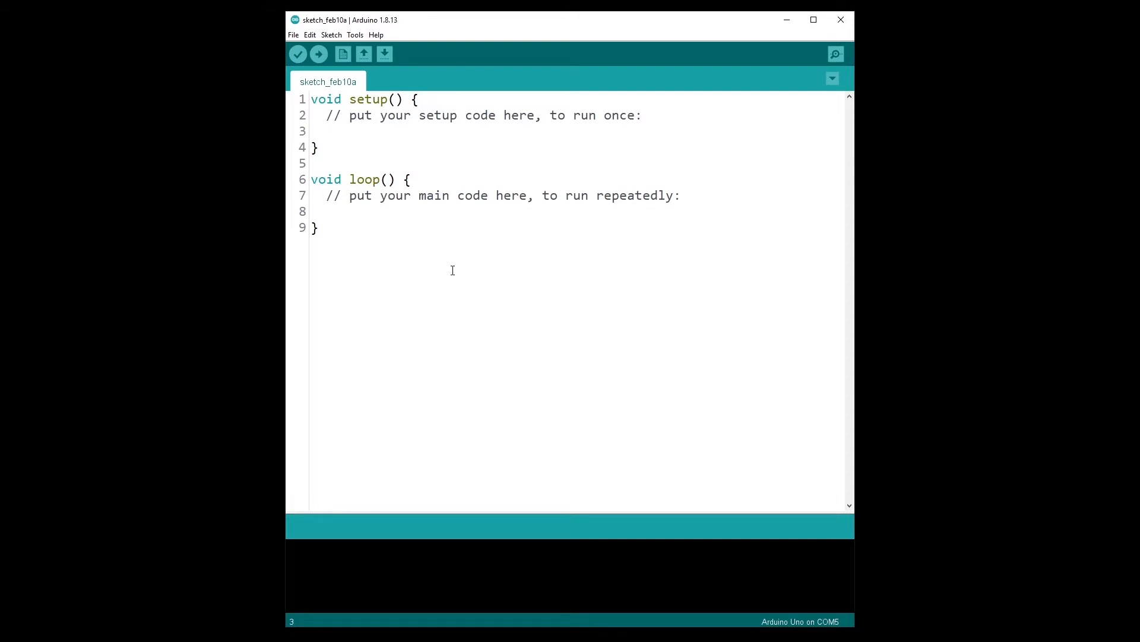
mouse_move(361, 115)
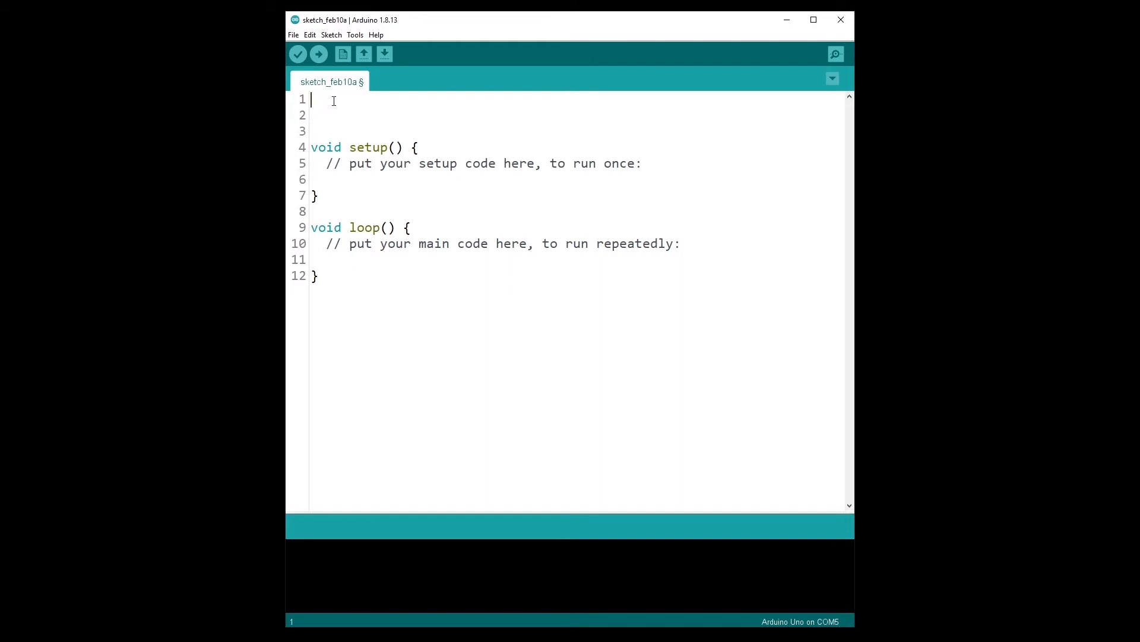
mouse_move(344, 163)
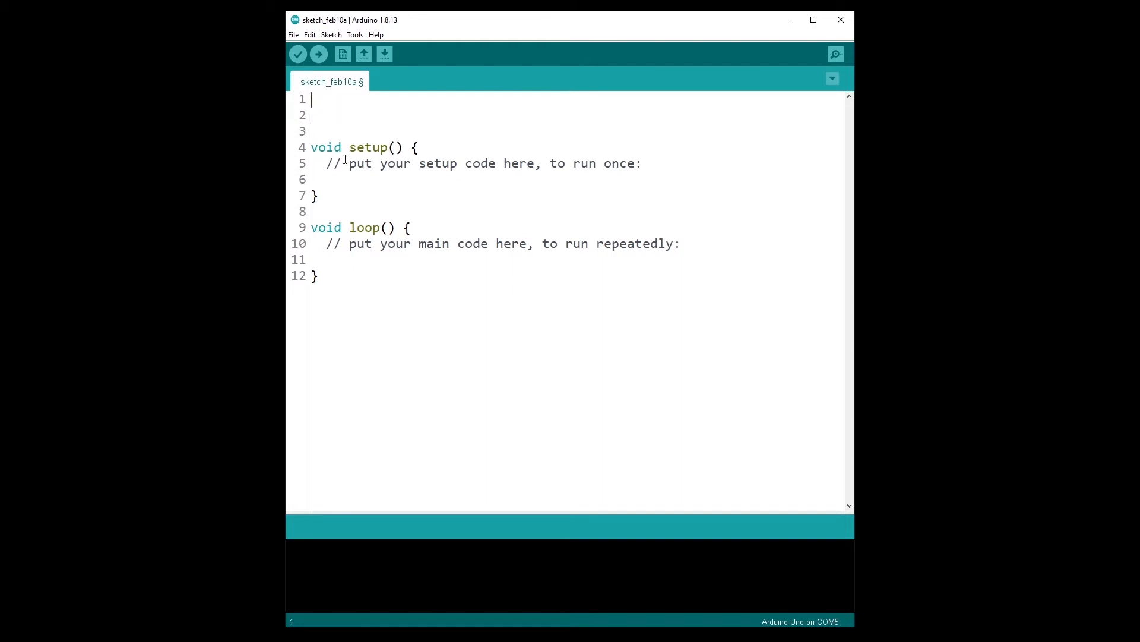
double_click(368, 147)
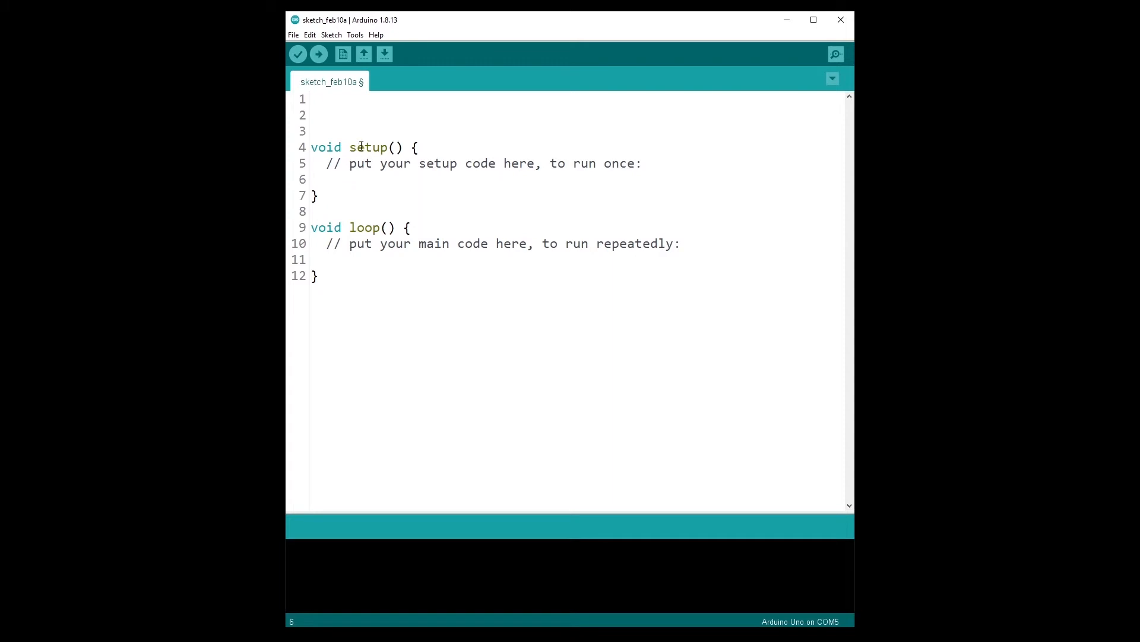
mouse_move(416, 175)
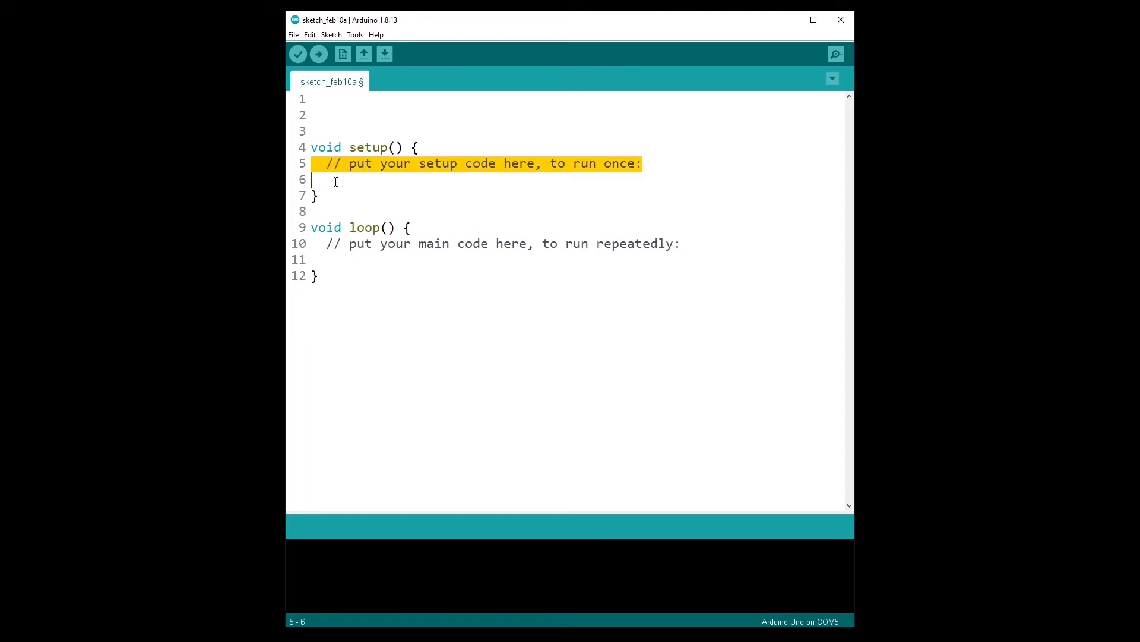
mouse_move(316, 249)
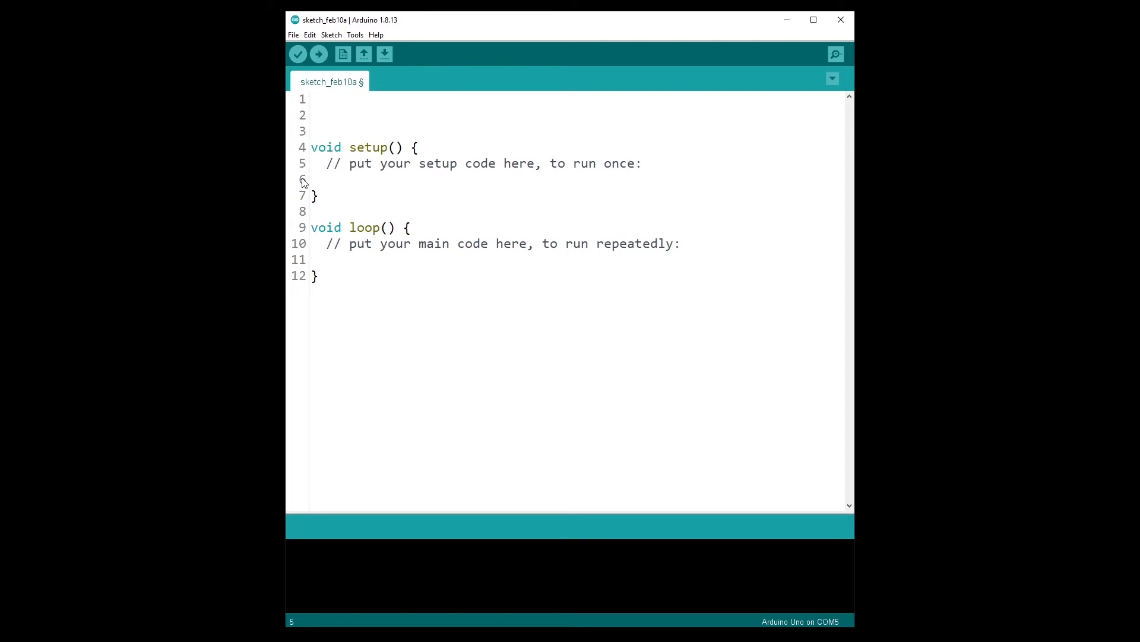
left_click(361, 179)
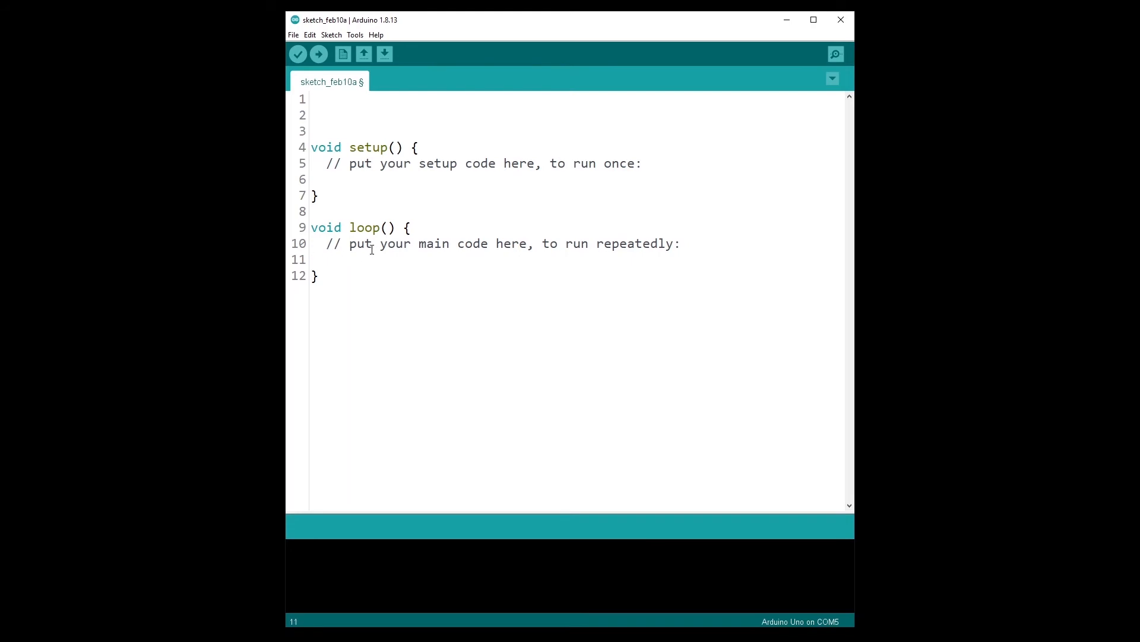
triple_click(501, 244)
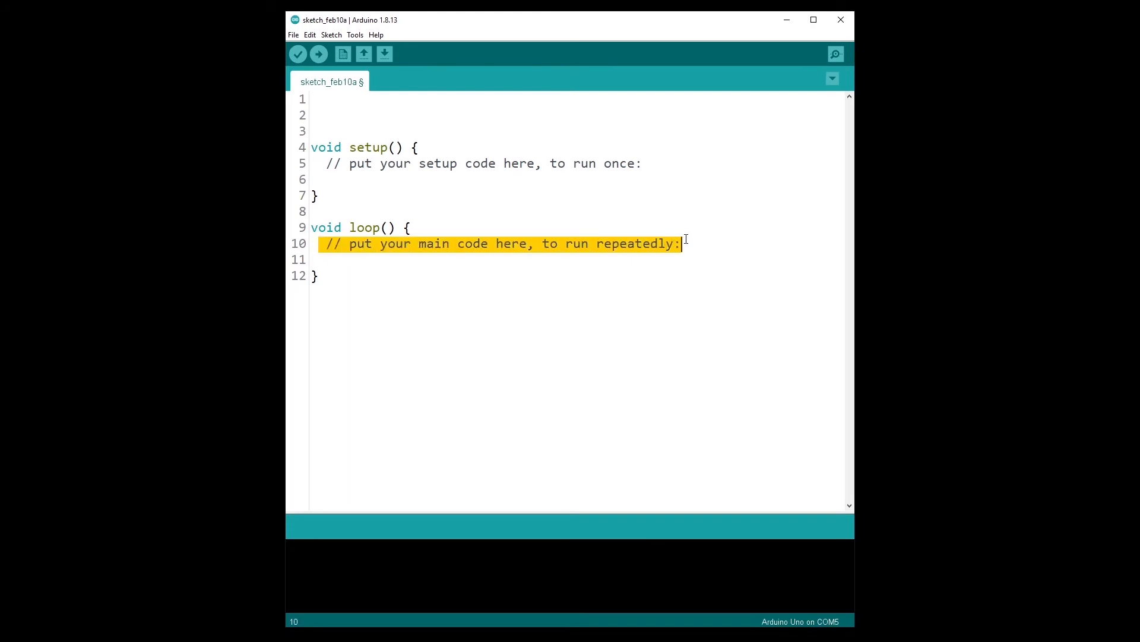
left_click(525, 258)
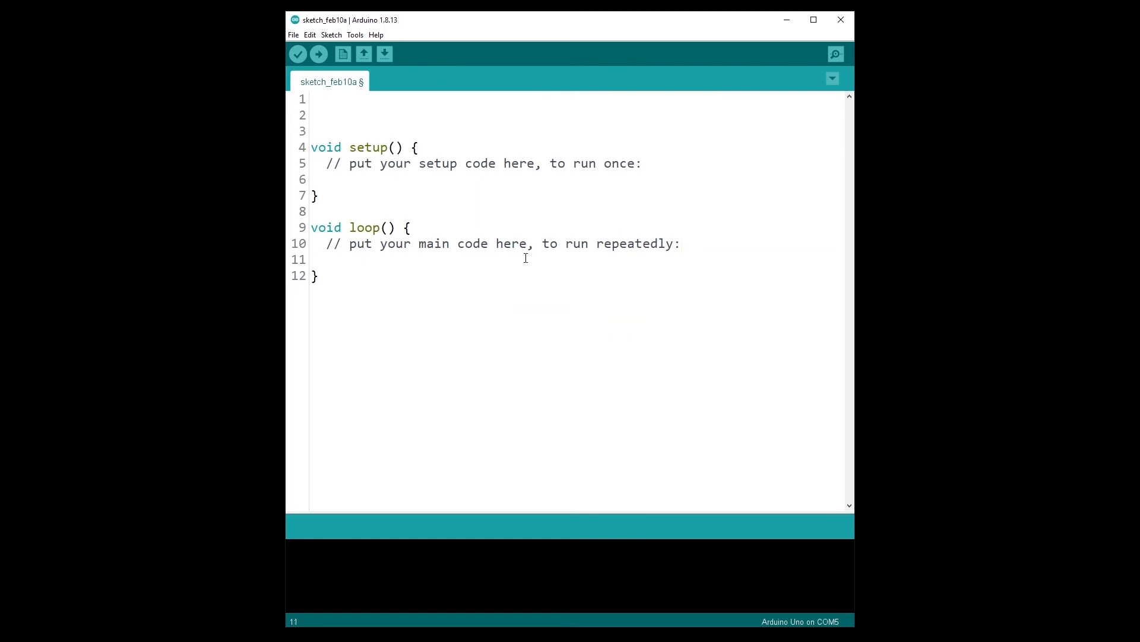
left_click(313, 259)
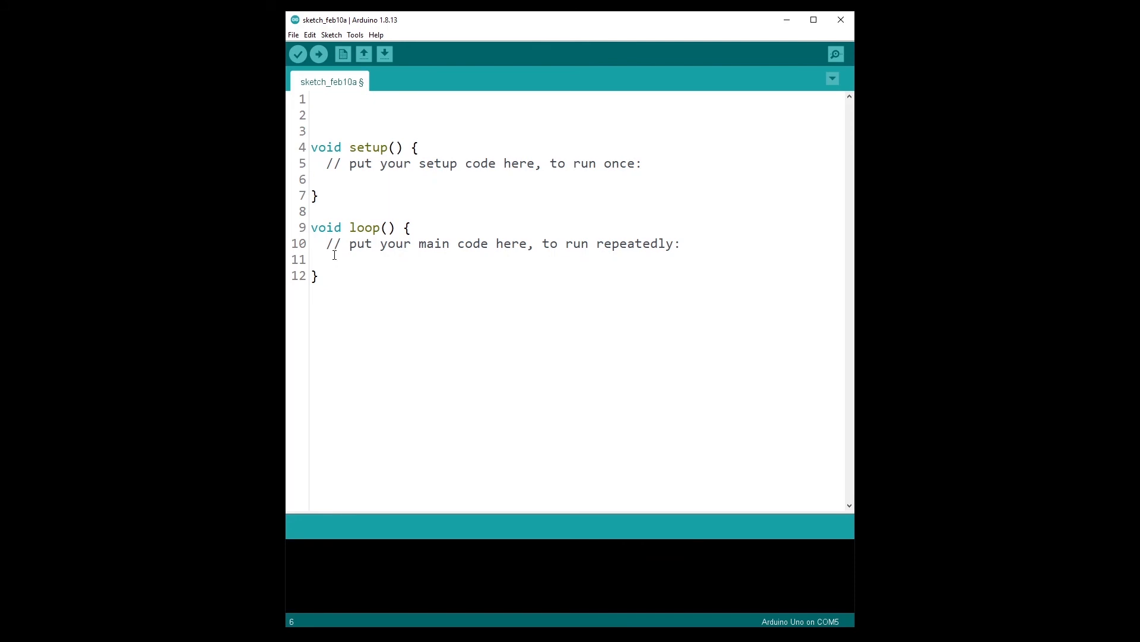
mouse_move(401, 260)
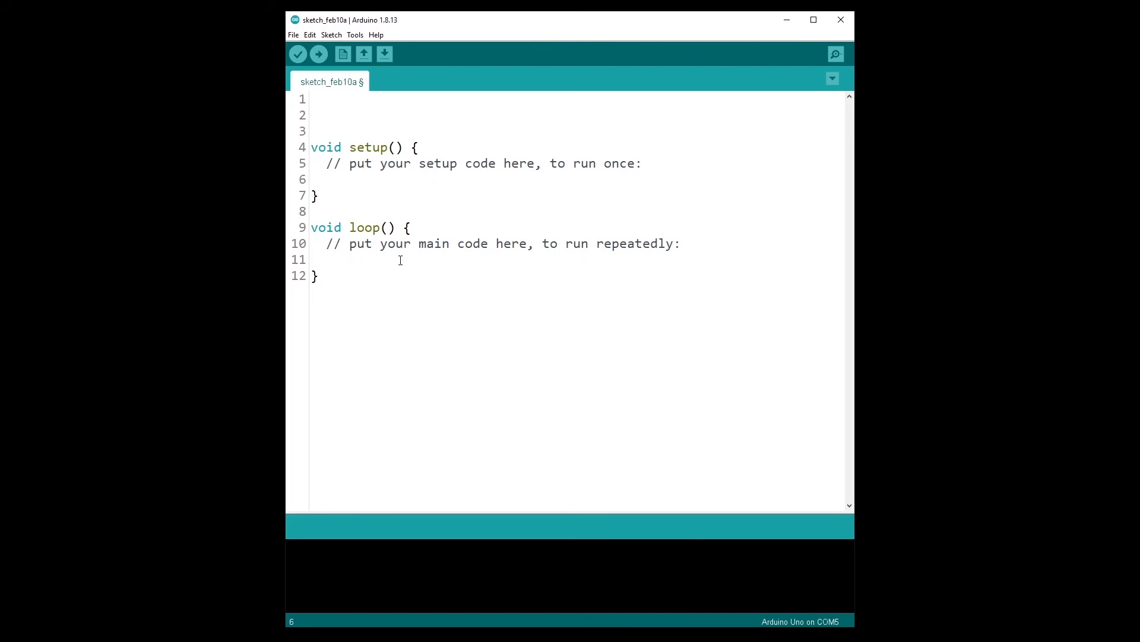